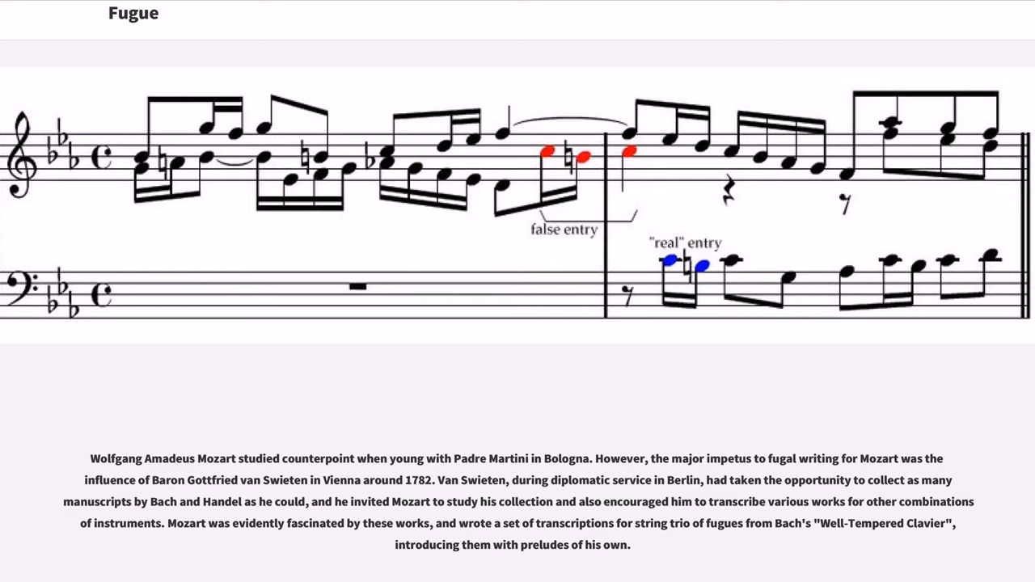
{"action": "scroll", "scroll_direction": "down", "scroll_amount": 3}
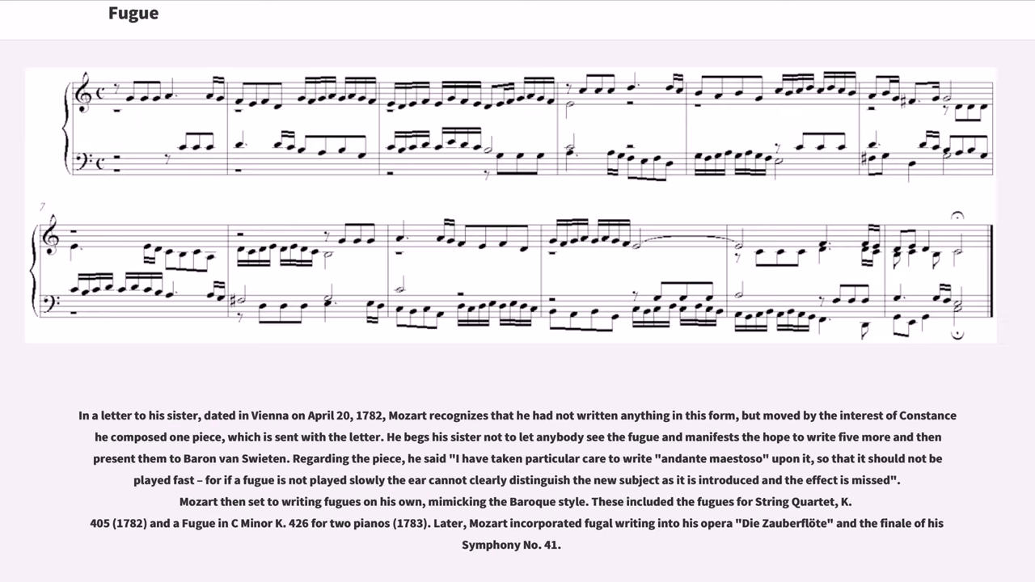